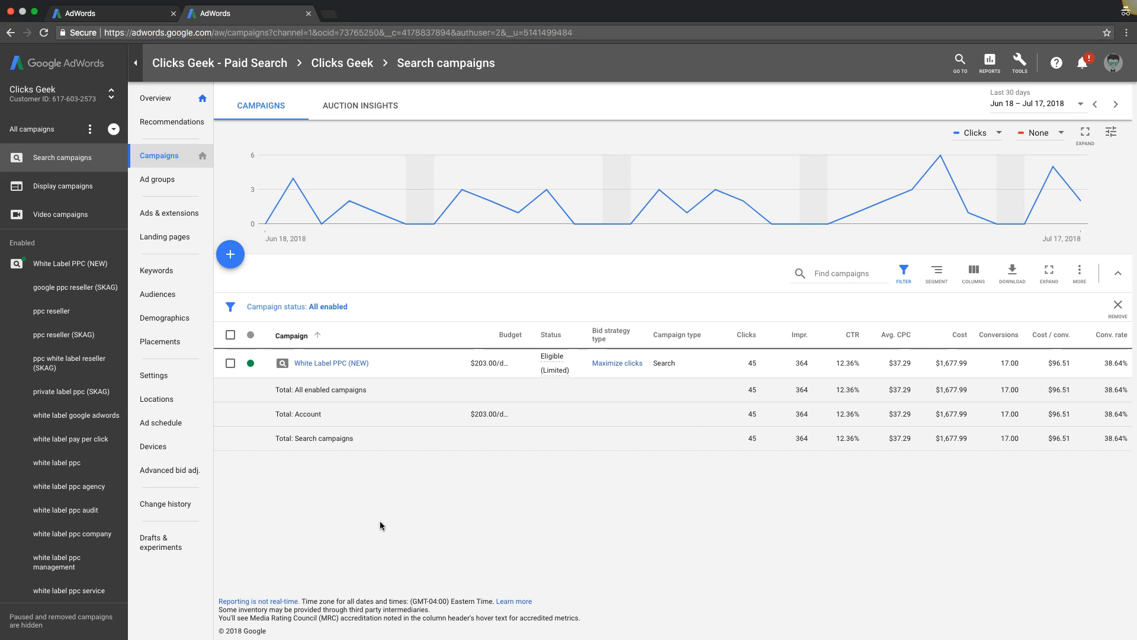
mouse_move(385, 527)
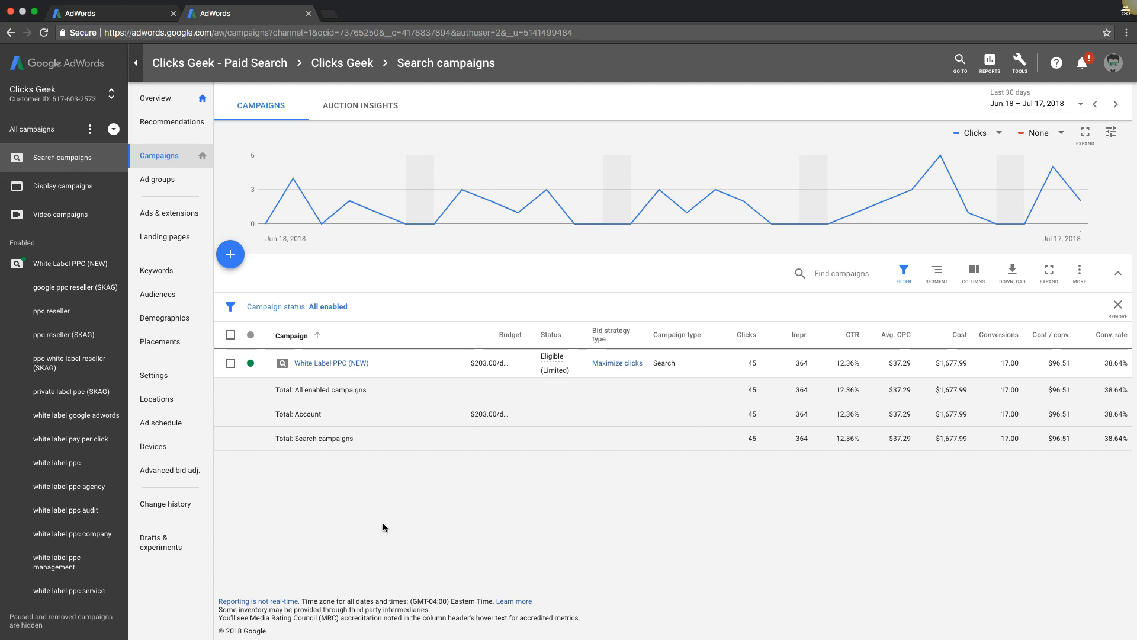
mouse_move(389, 522)
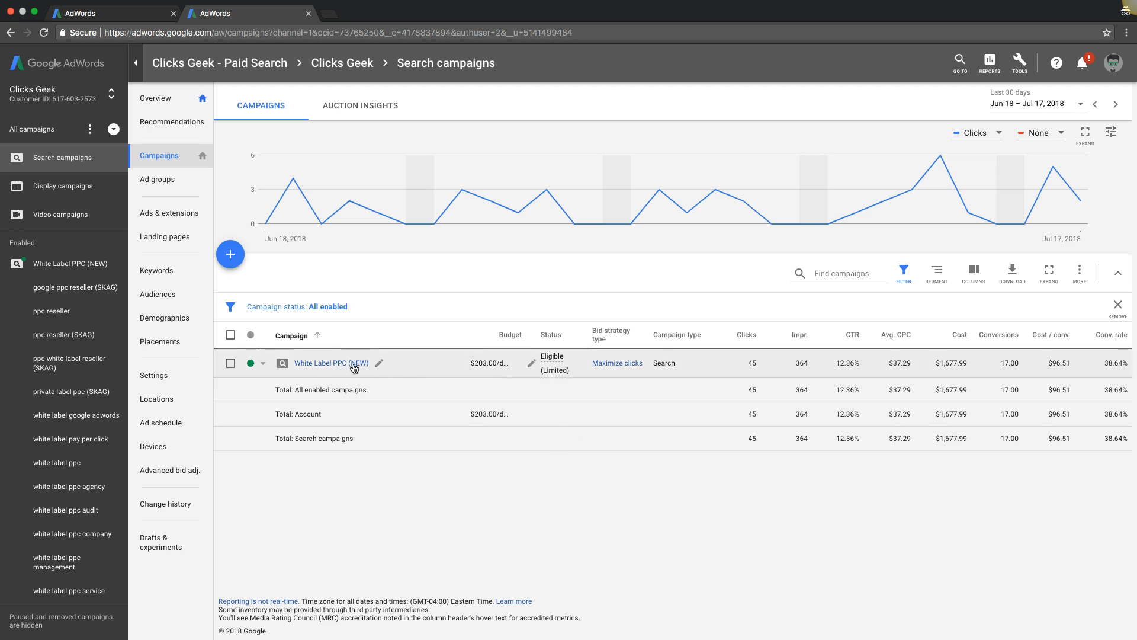
mouse_move(535, 374)
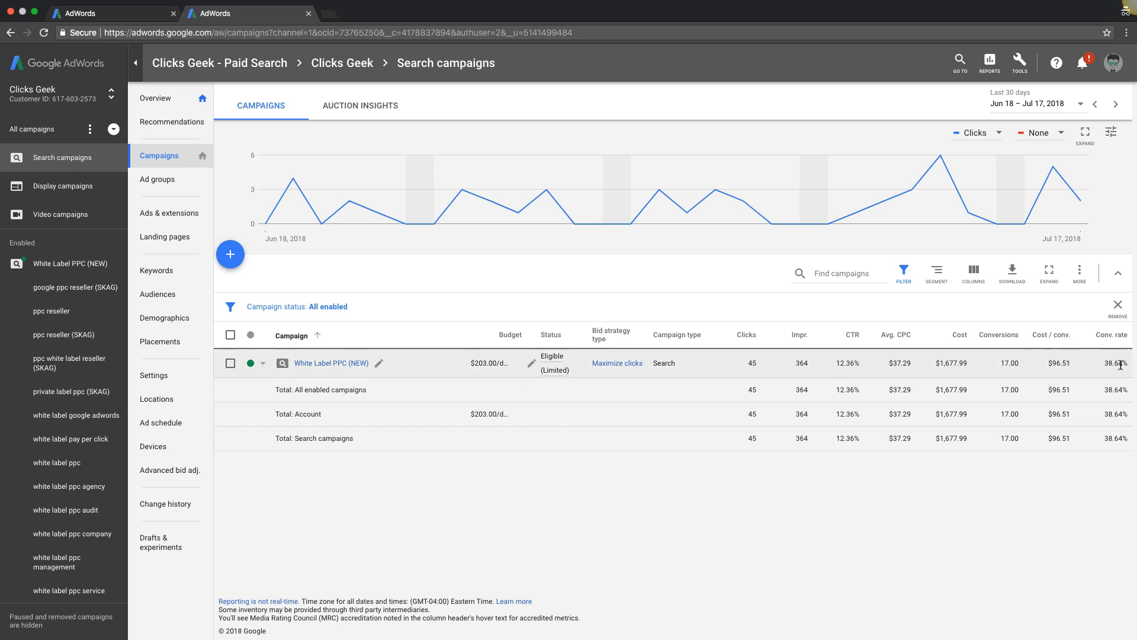
mouse_move(1103, 370)
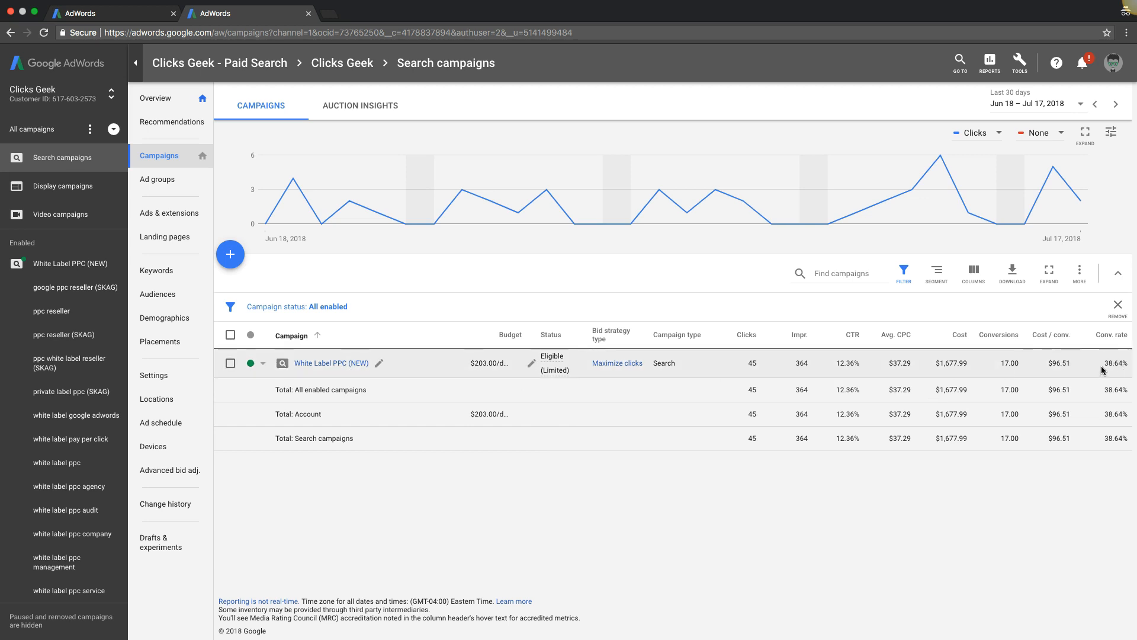
mouse_move(1110, 363)
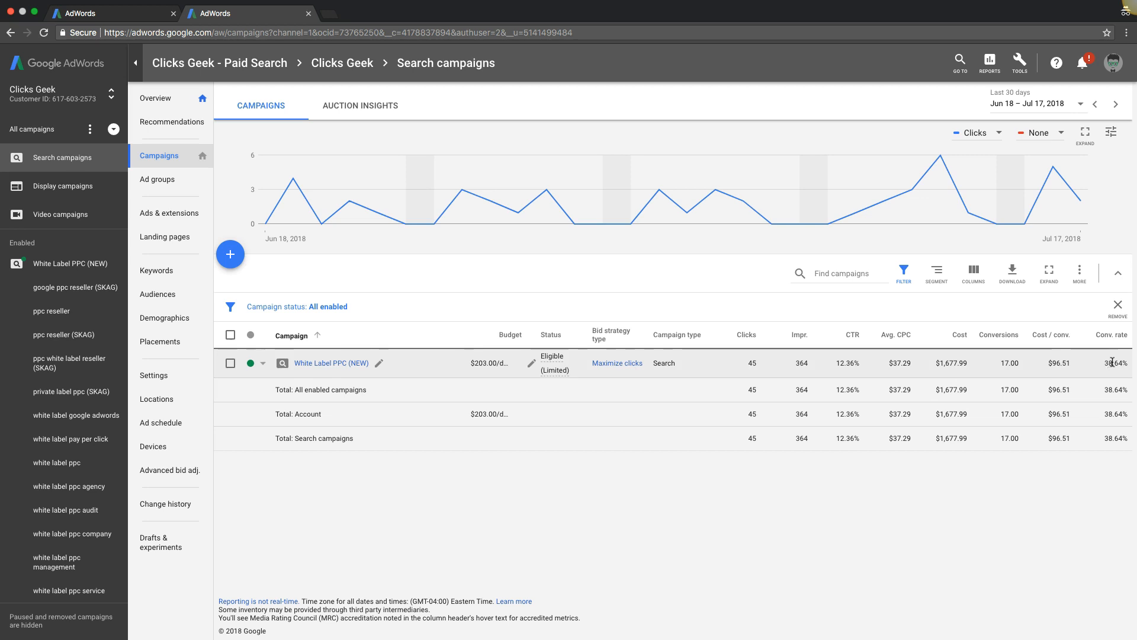
mouse_move(1105, 368)
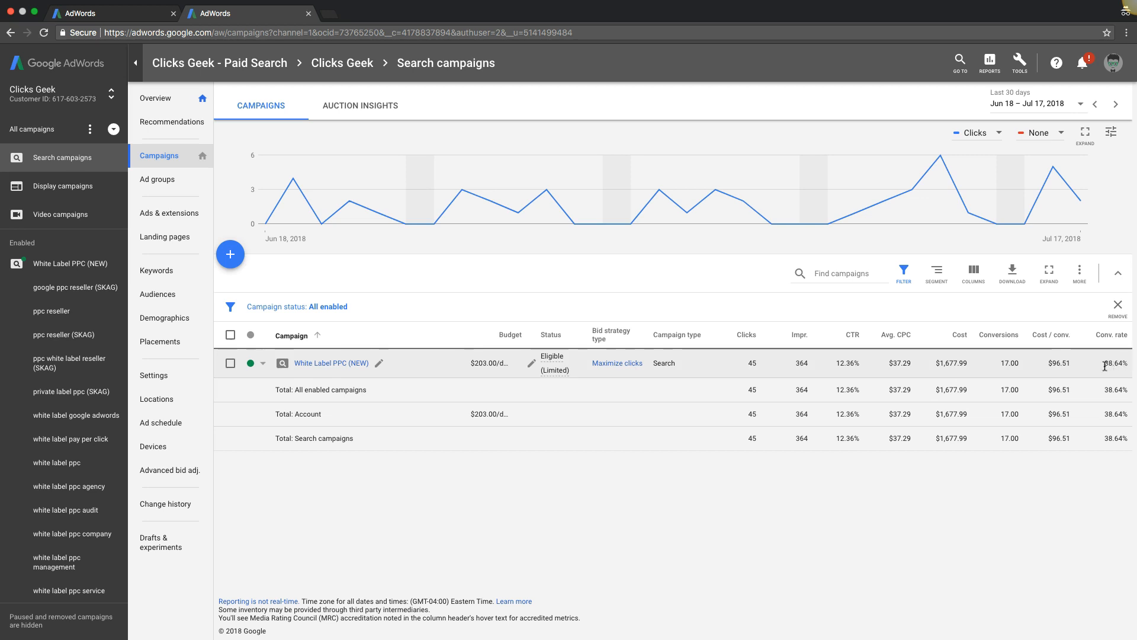